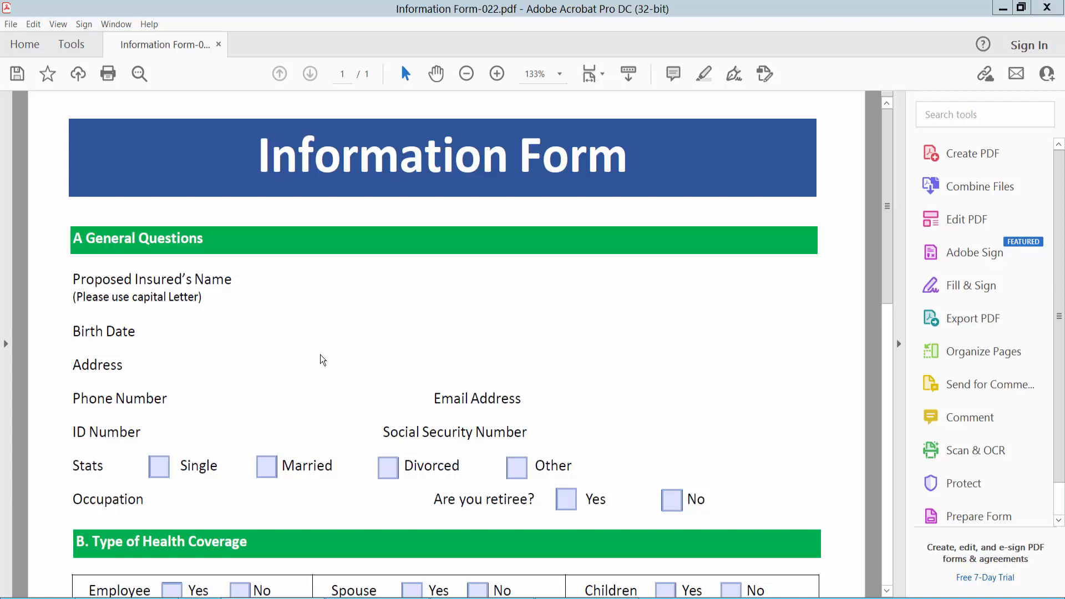
mouse_move(325, 362)
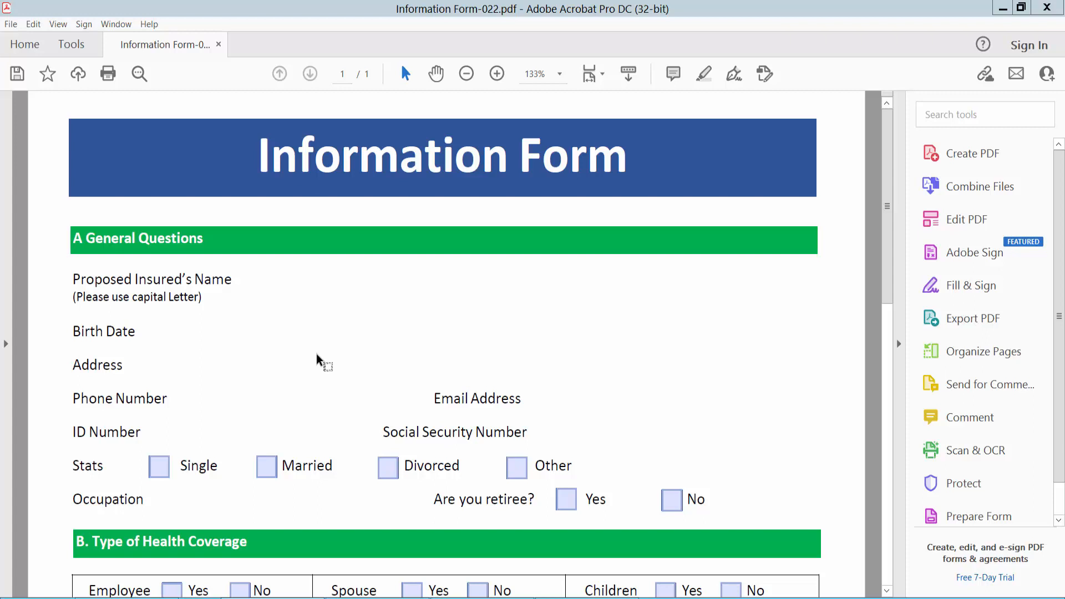
mouse_move(646, 22)
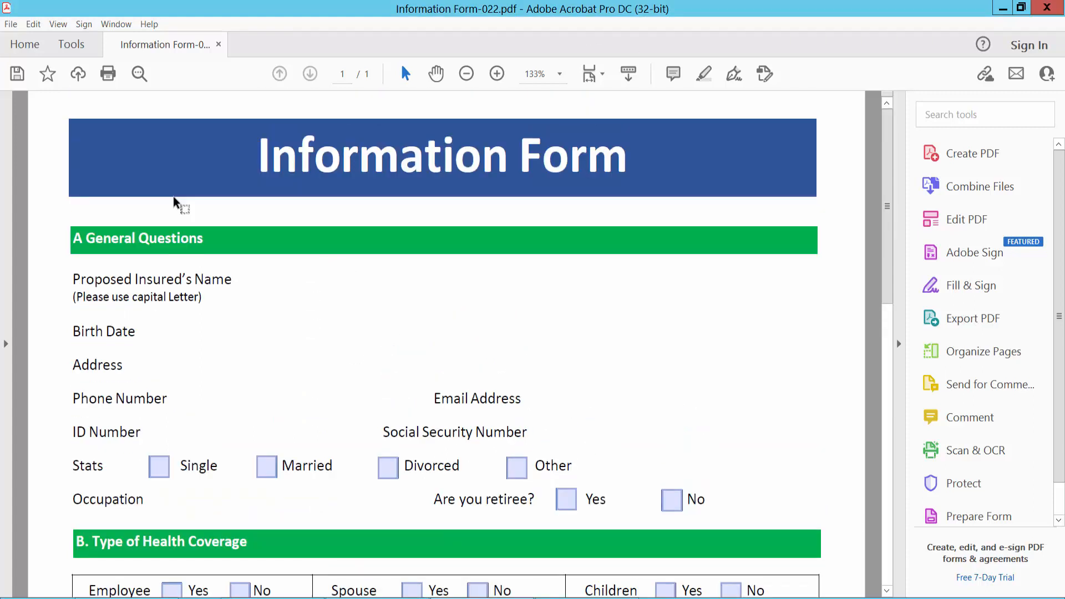
Add text field Text22 beside Proposed Insured's Name via Prepare Form and show its properties
click(71, 44)
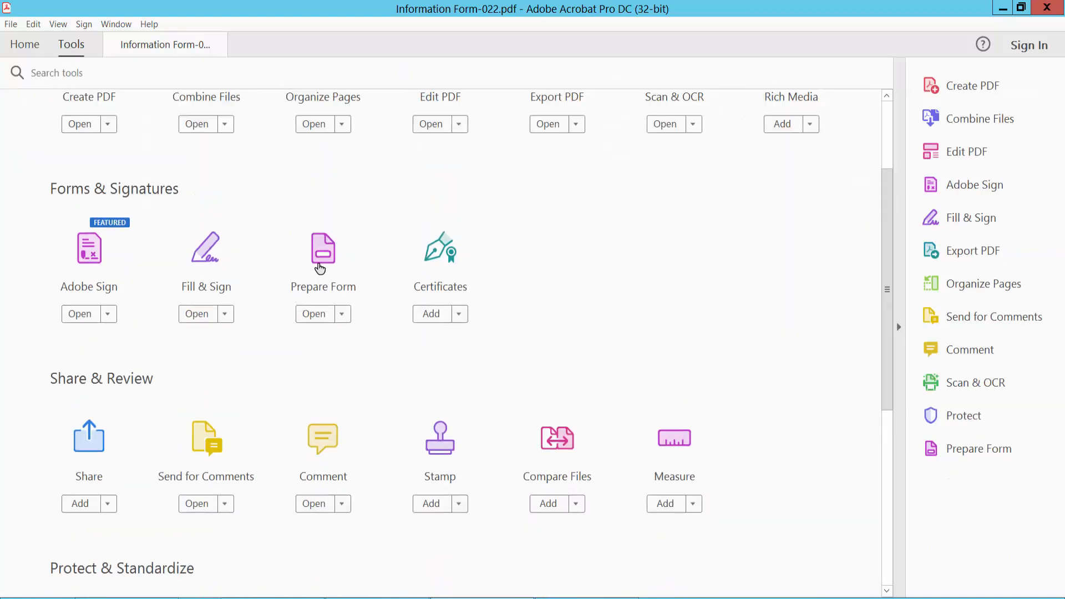
click(312, 313)
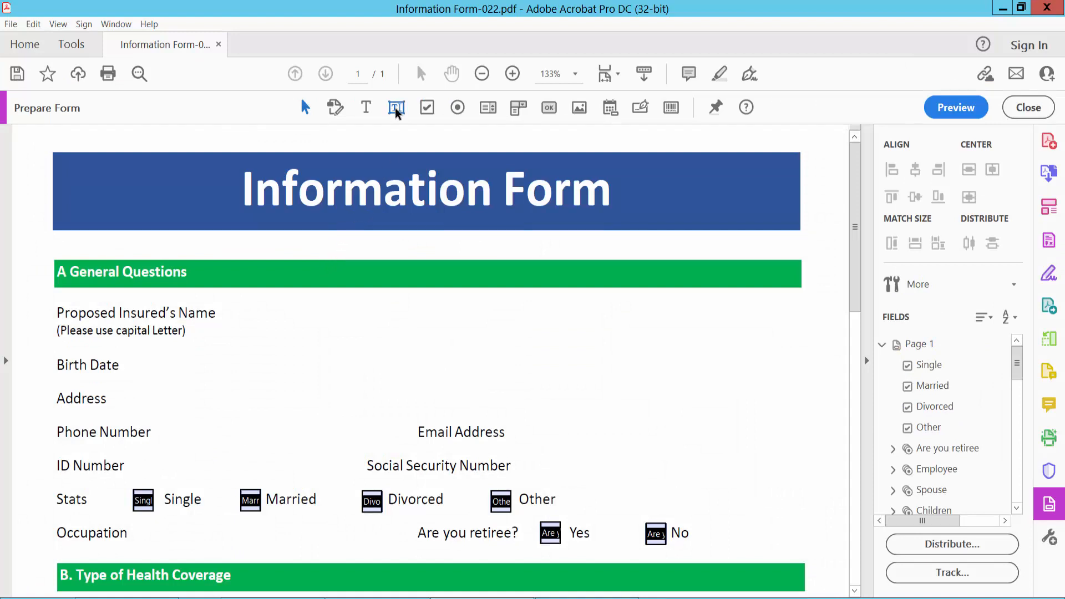
click(396, 108)
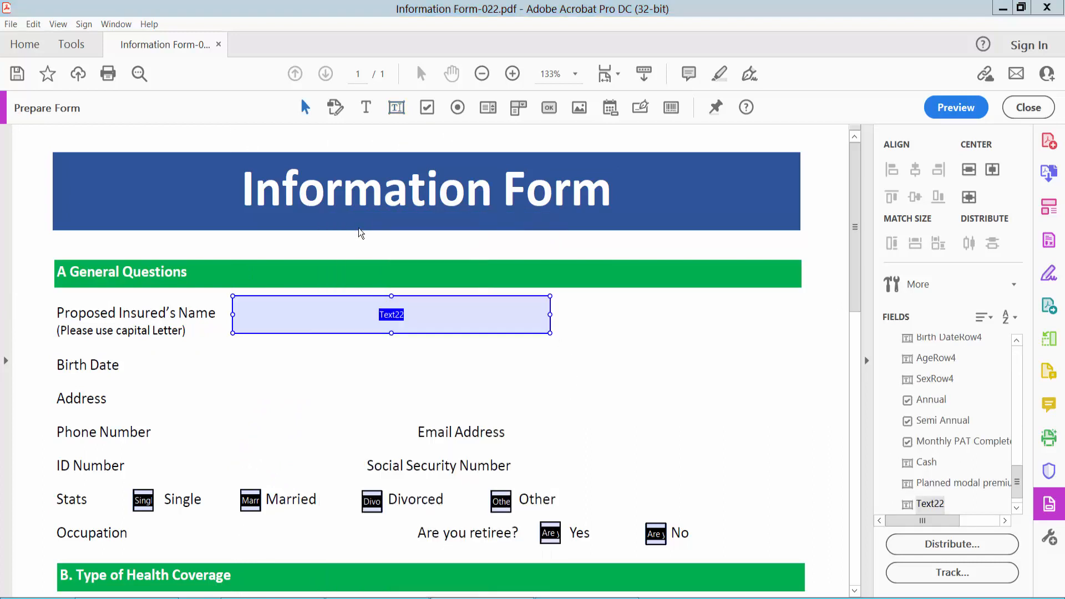
double_click(392, 314)
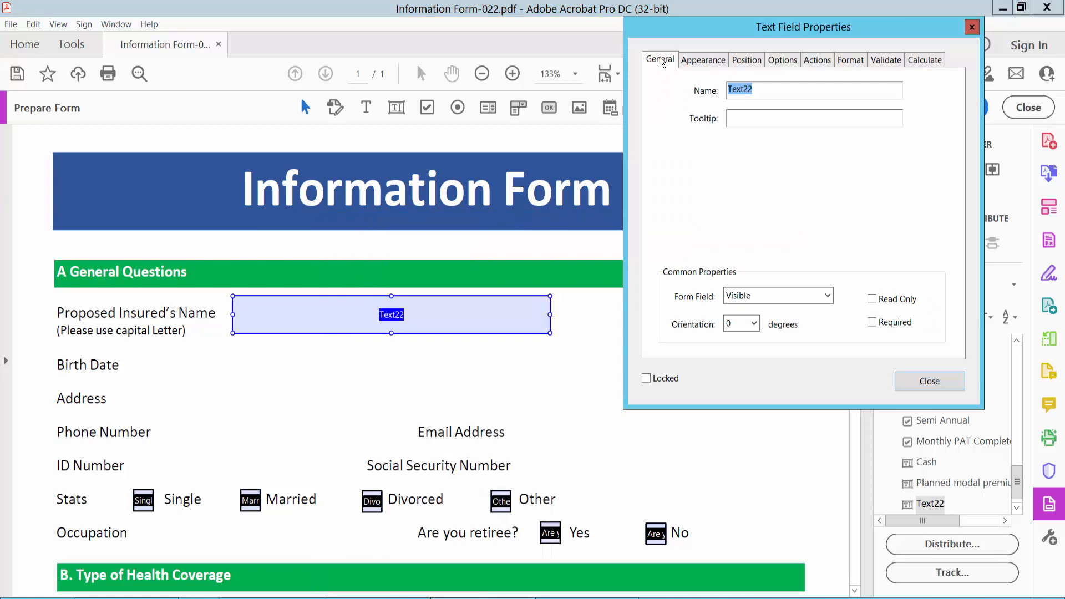
mouse_move(789, 100)
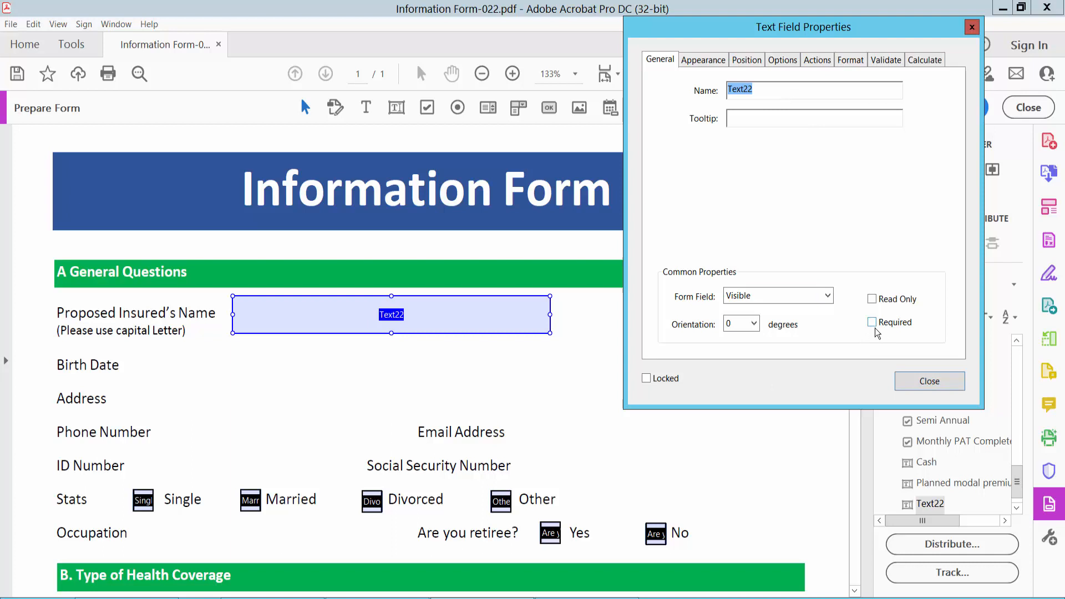
Mark Text22 as Required on the General tab, close its properties and enter Preview
click(873, 322)
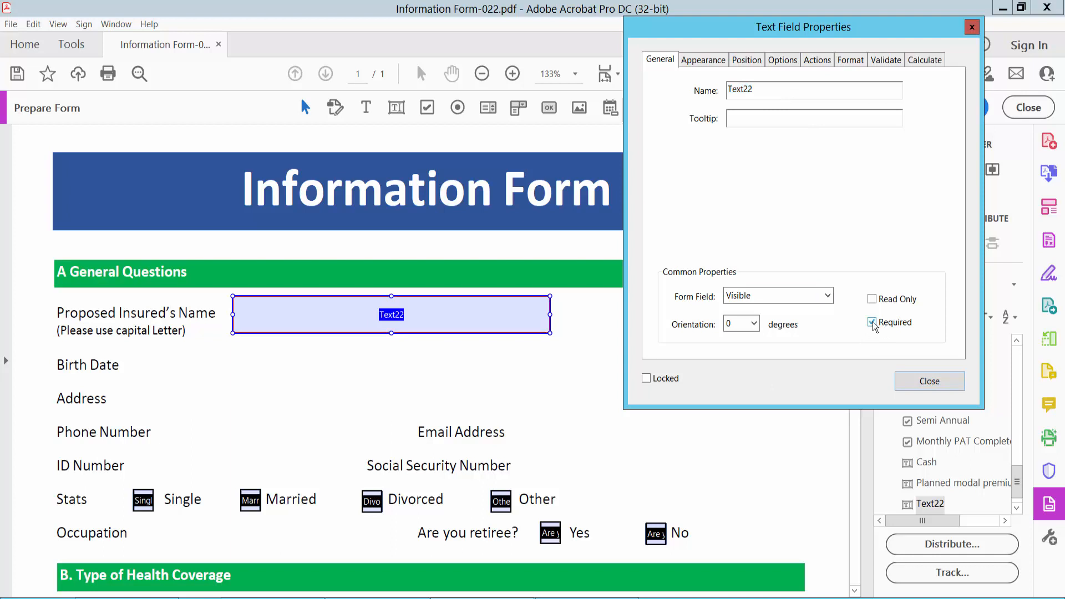
click(873, 322)
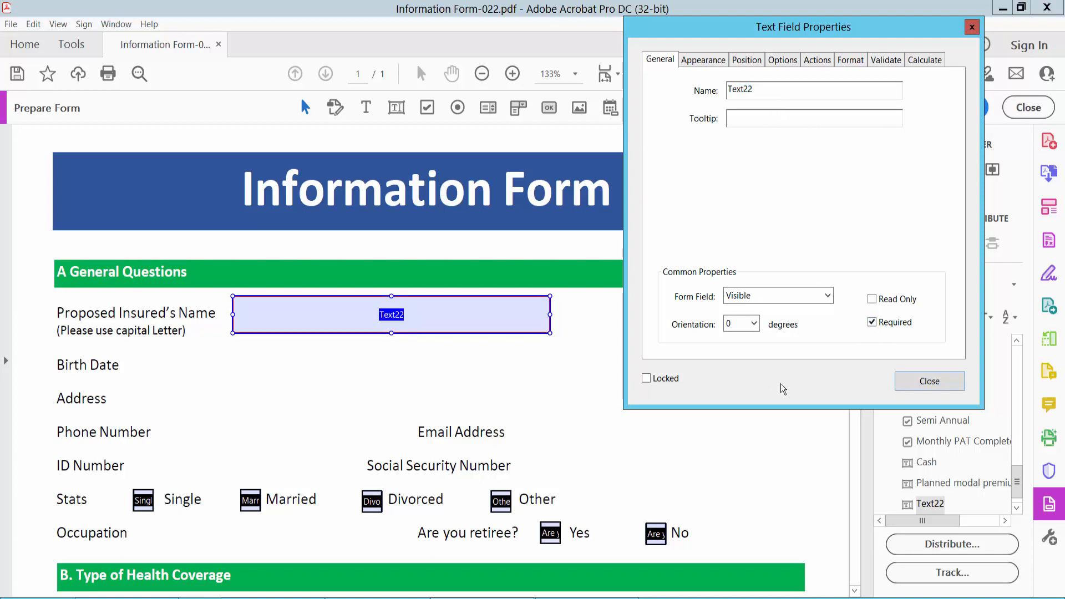
click(930, 381)
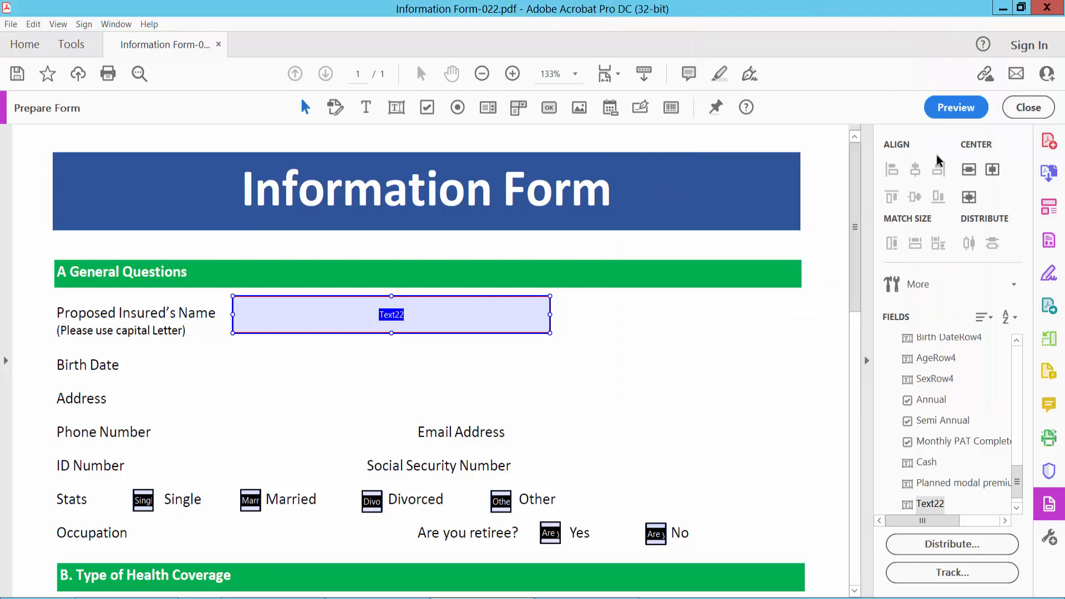
click(955, 108)
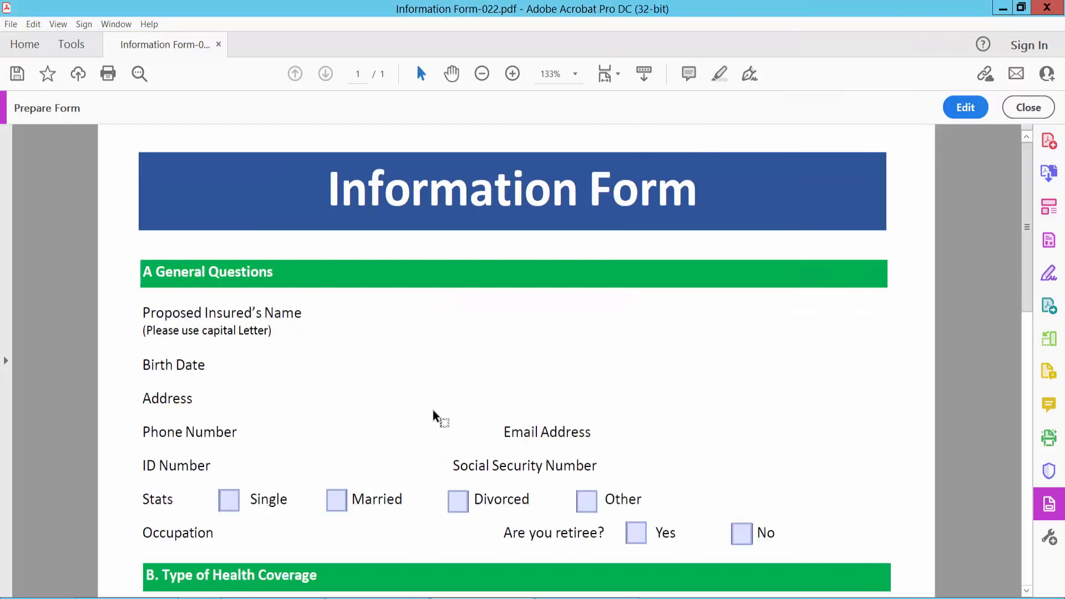
Fill the name field with the sample words "type text" in preview mode
click(476, 315)
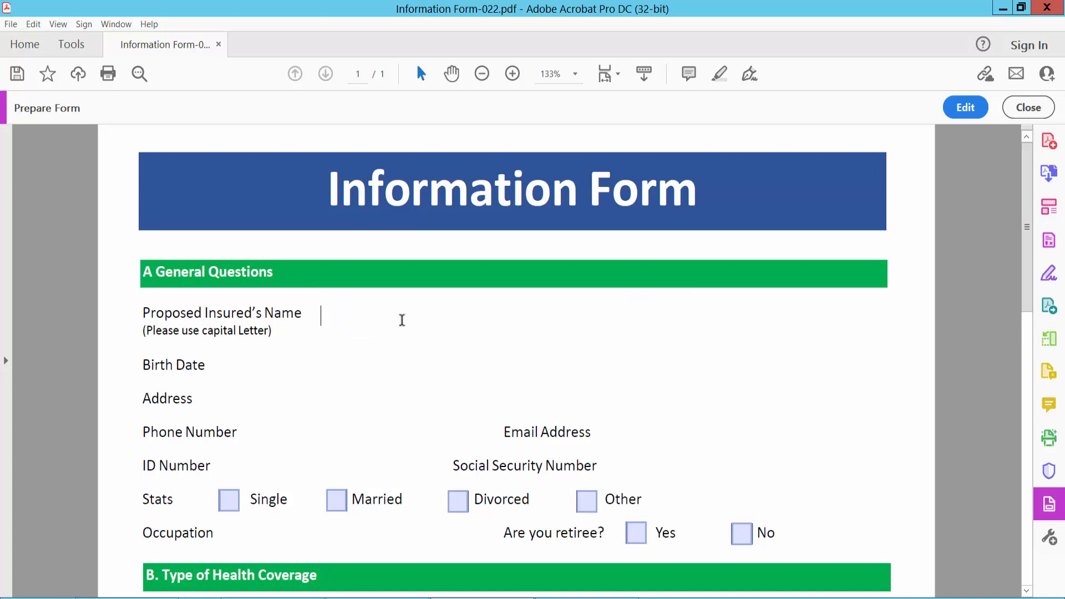
mouse_move(439, 329)
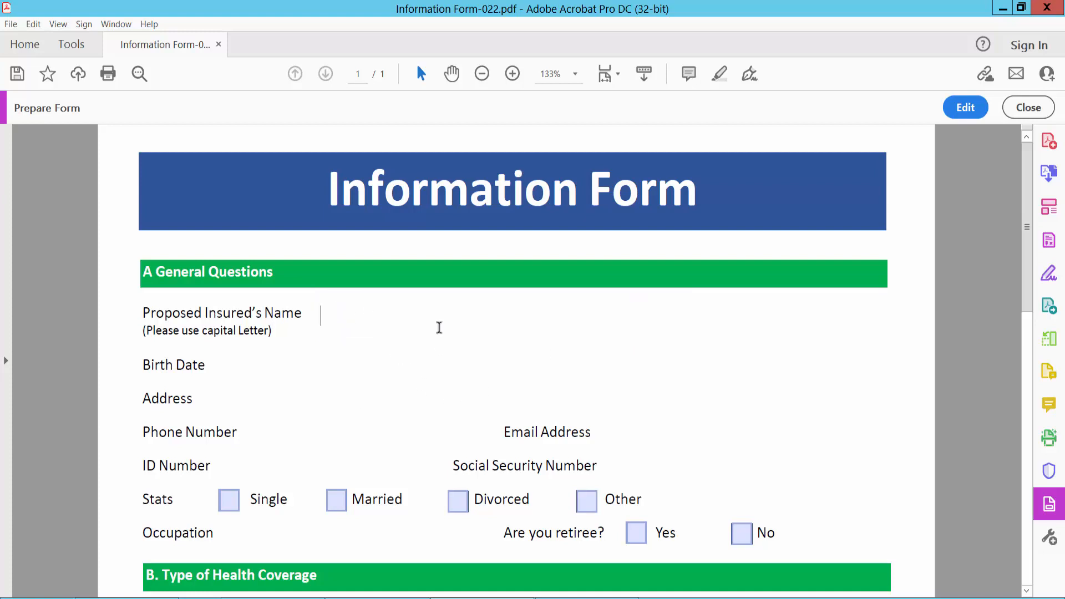
text(type te)
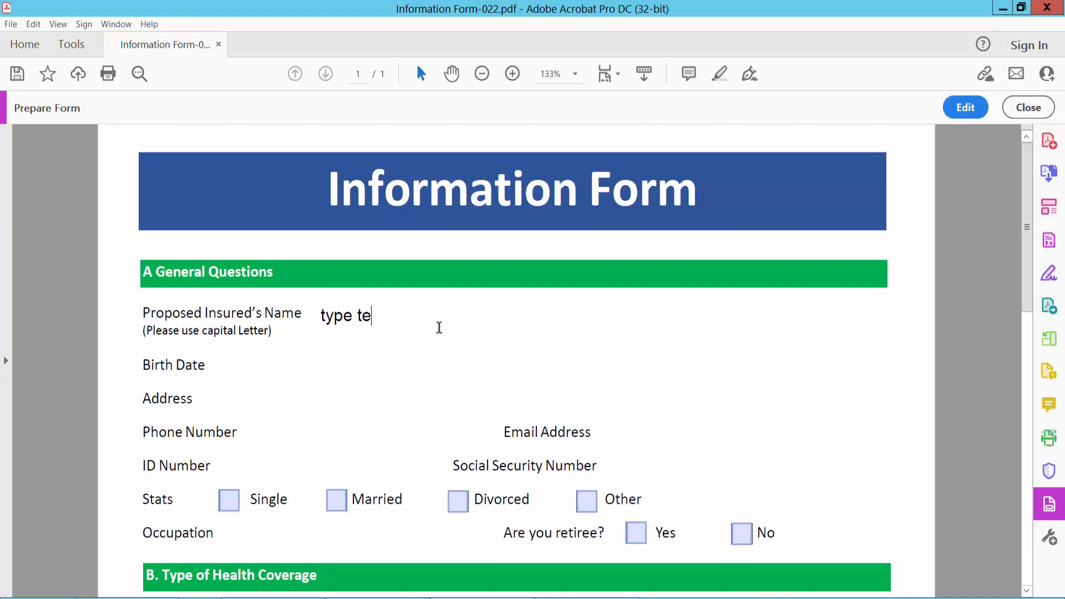
text(xt)
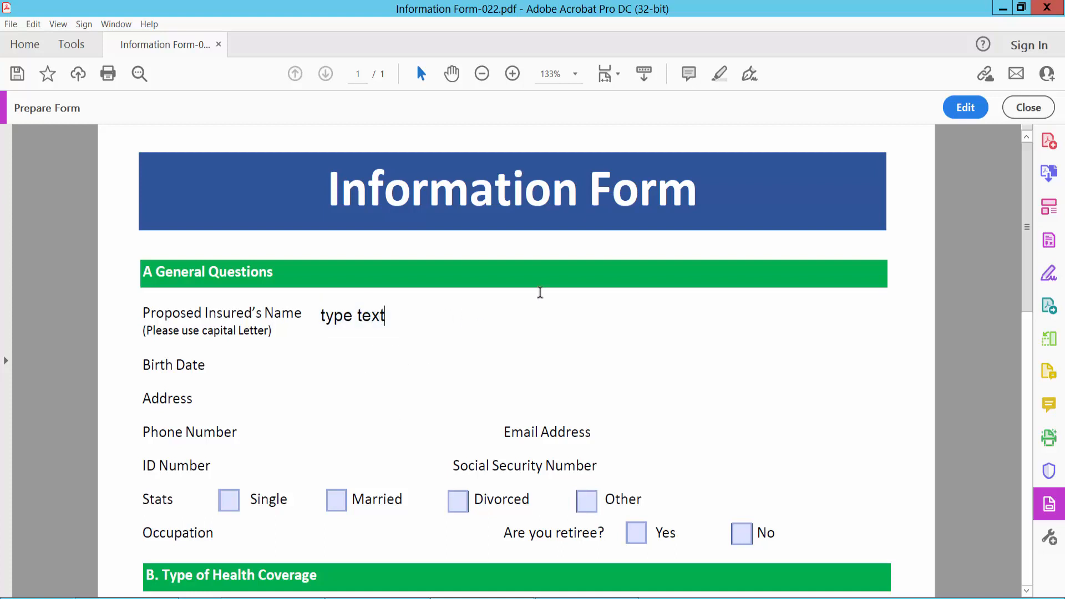
mouse_move(1029, 108)
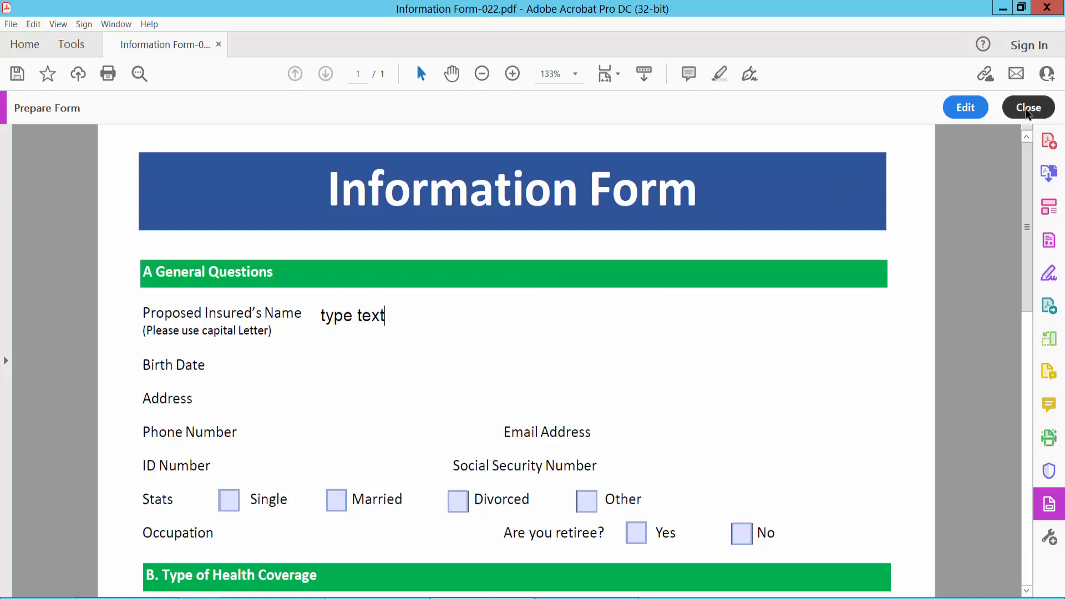
Exit Prepare Form, then tick and untick Divorced to reveal the name field's red required outline
click(1028, 108)
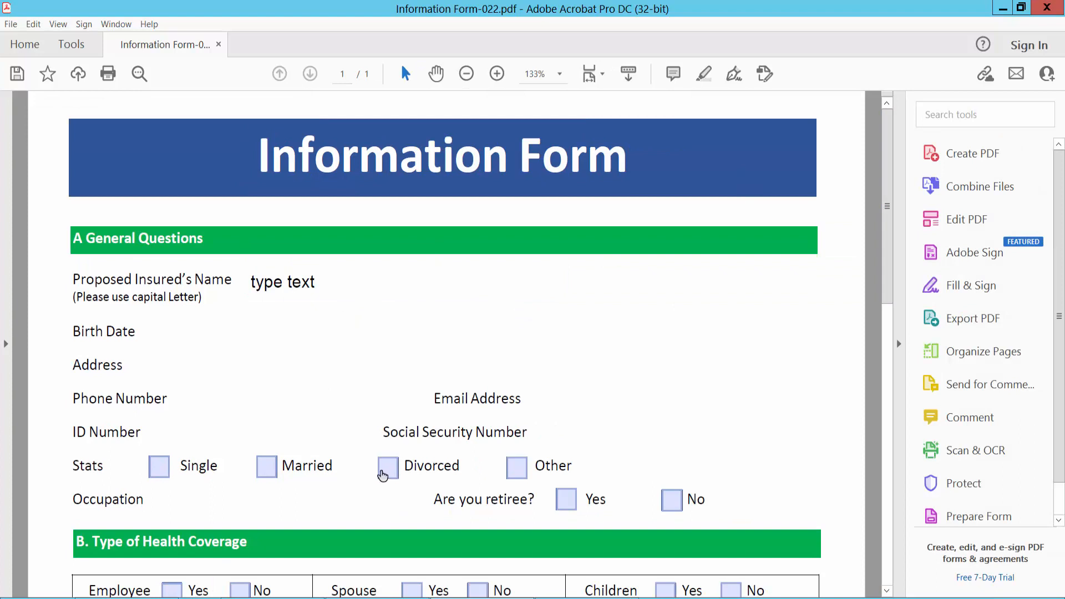
click(387, 466)
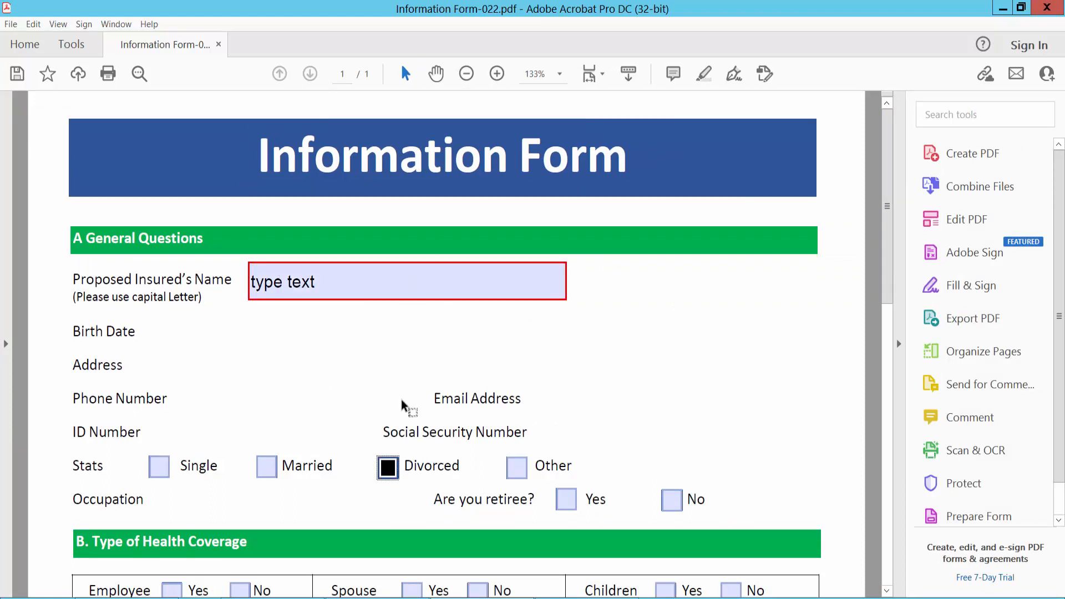
click(386, 466)
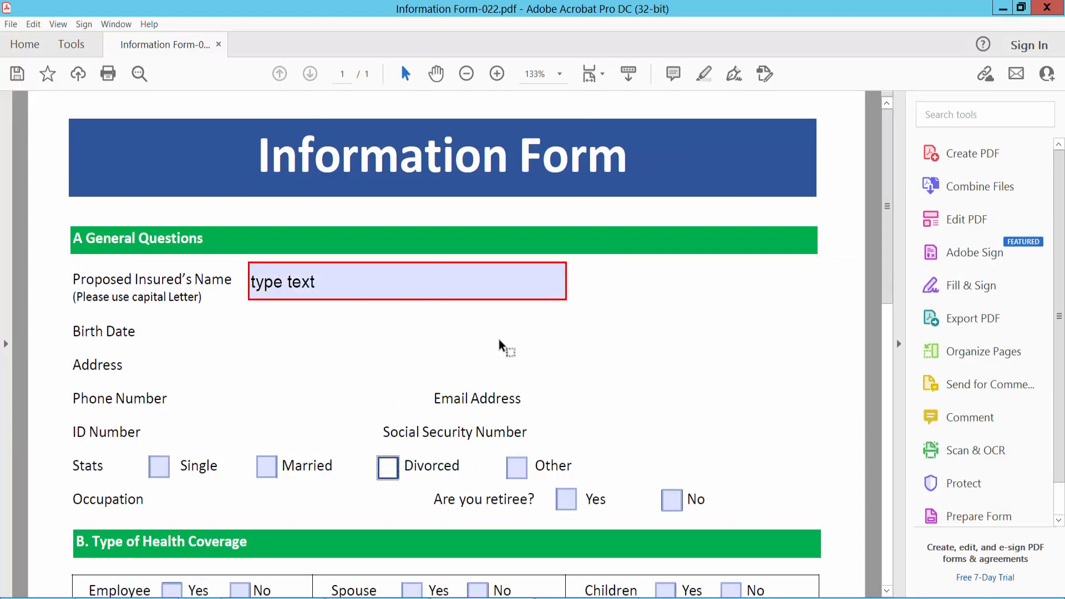